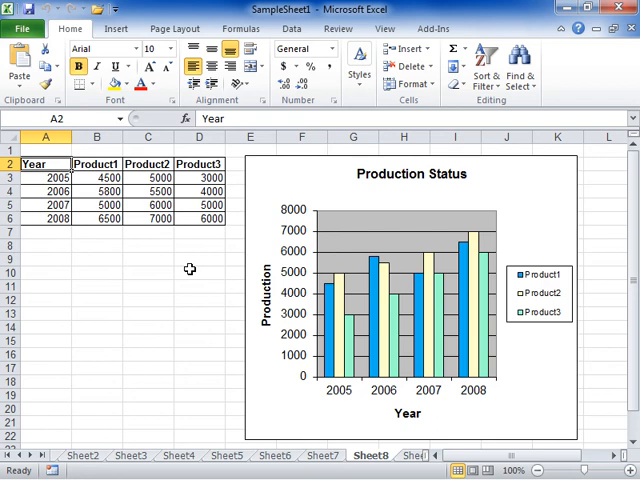
From the Data tab's Data Analysis tools, select Fourier Analysis
click(292, 28)
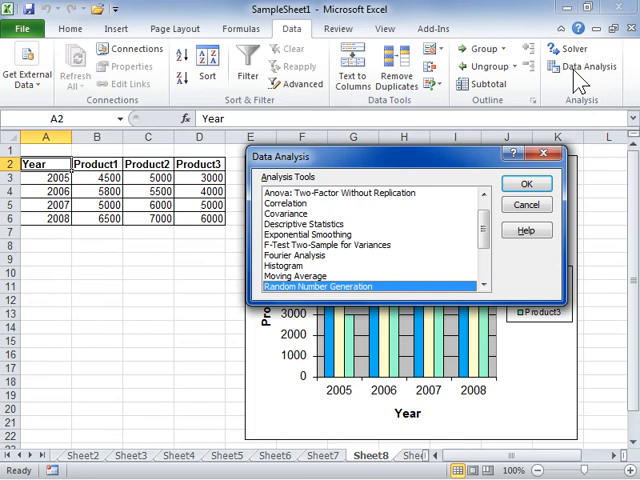
mouse_move(370, 258)
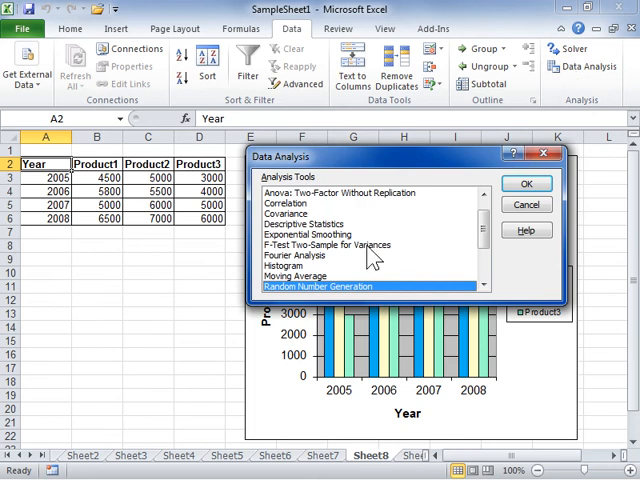
click(300, 256)
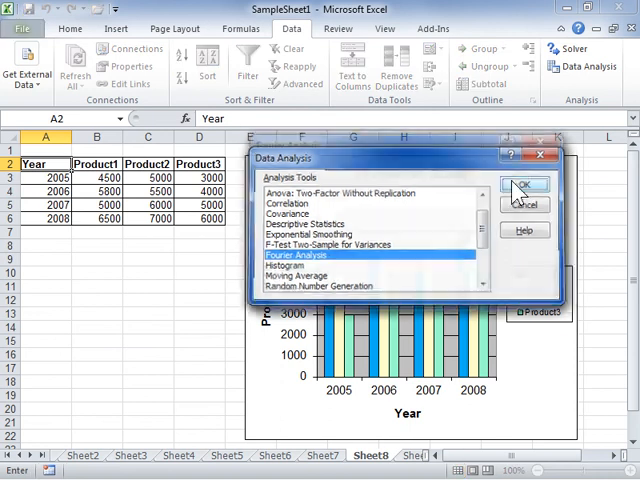
Confirm Fourier Analysis and enter B3:B6 as the input range
click(527, 185)
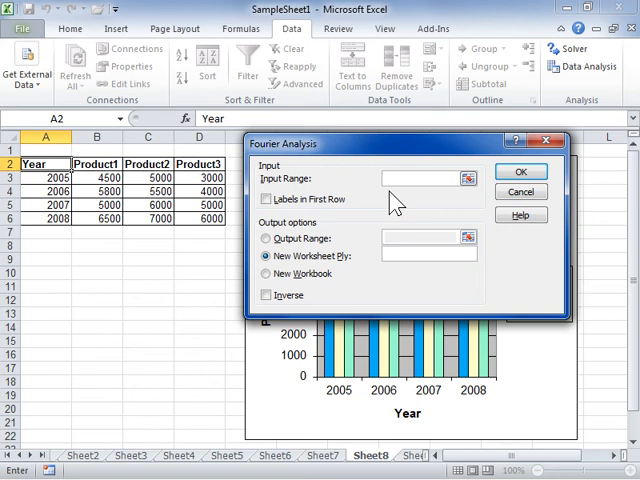
text(B3:B6)
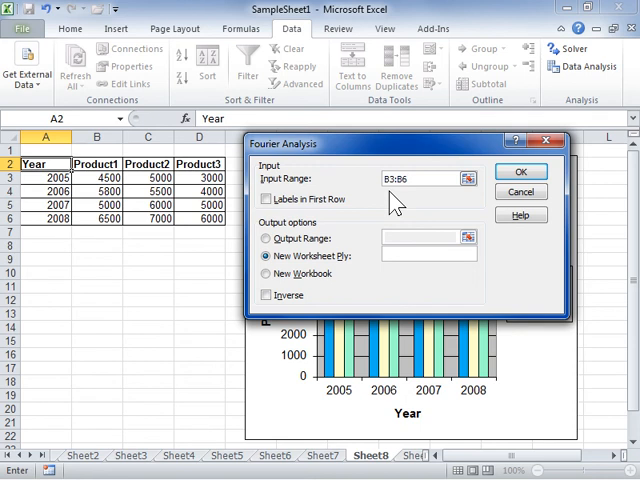
mouse_move(326, 233)
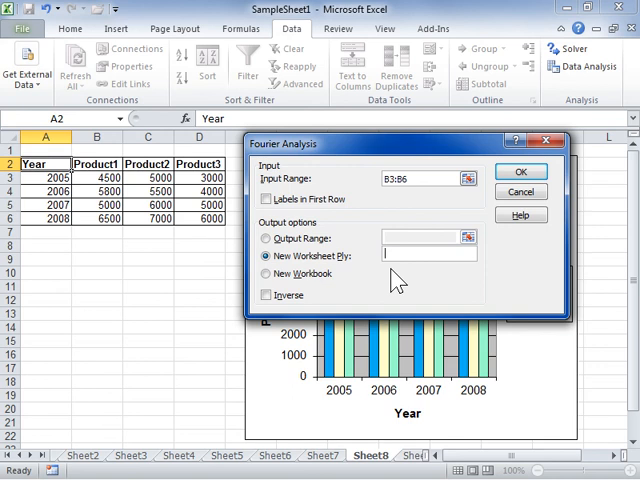
Run inverse Fourier Analysis into a new worksheet named 'sample output sheet', producing 5450, -125-175i, -700, -125+175i
text(sample output sheet)
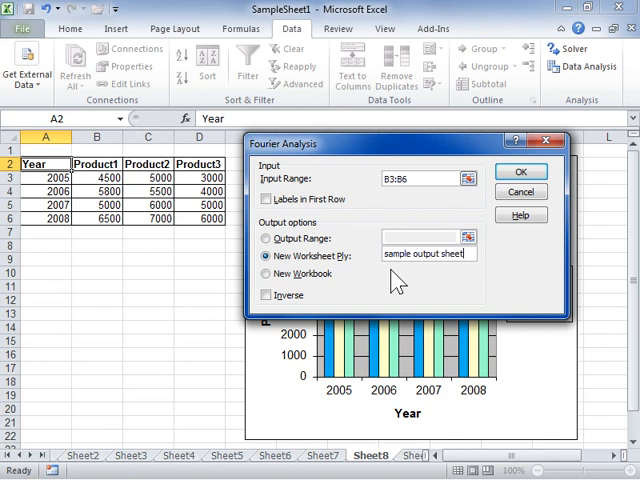
mouse_move(273, 290)
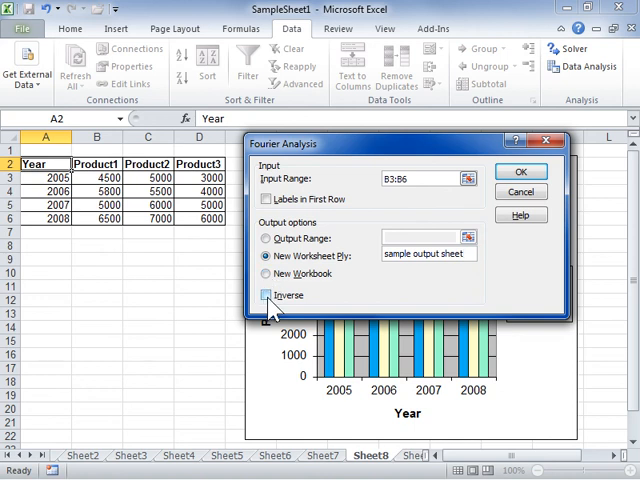
click(267, 295)
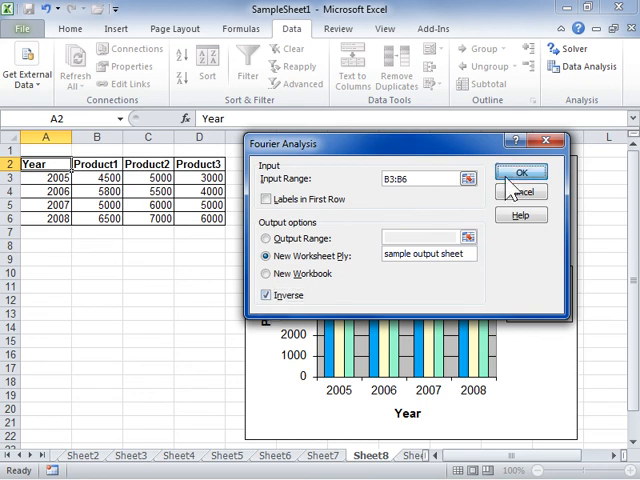
click(521, 172)
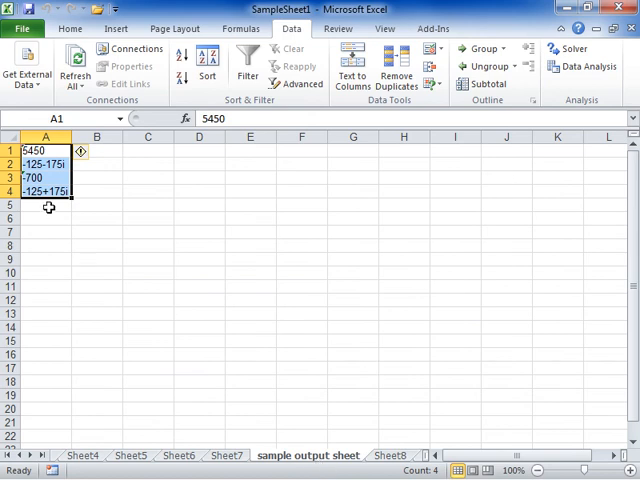
click(46, 205)
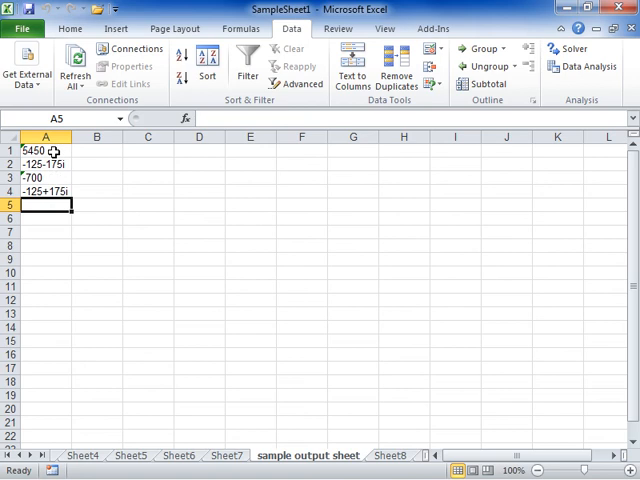
mouse_move(55, 205)
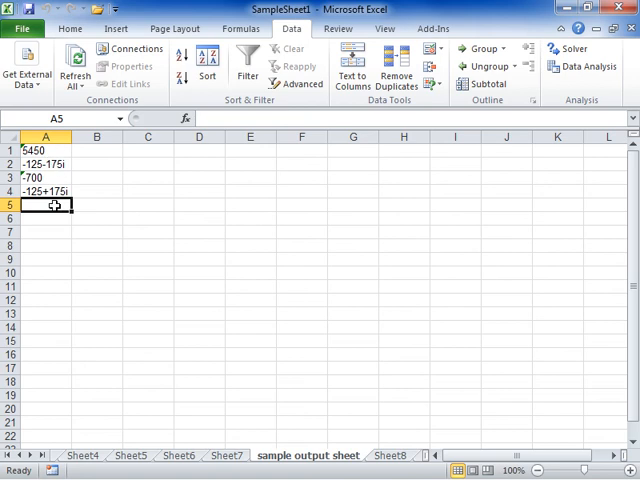